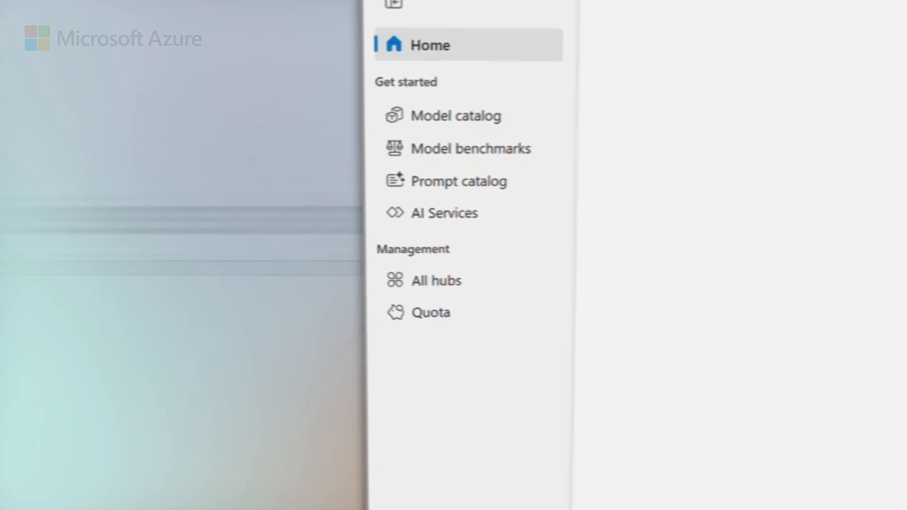
Step: Go to AI Services to see speech analytics and other AI capability categories
left_click(443, 213)
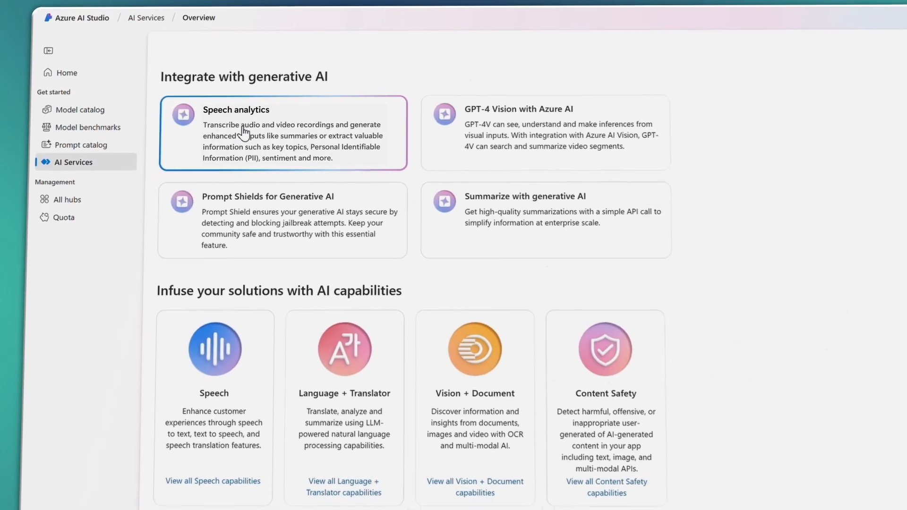
Step: Start a new project from the Speech analytics page
left_click(282, 133)
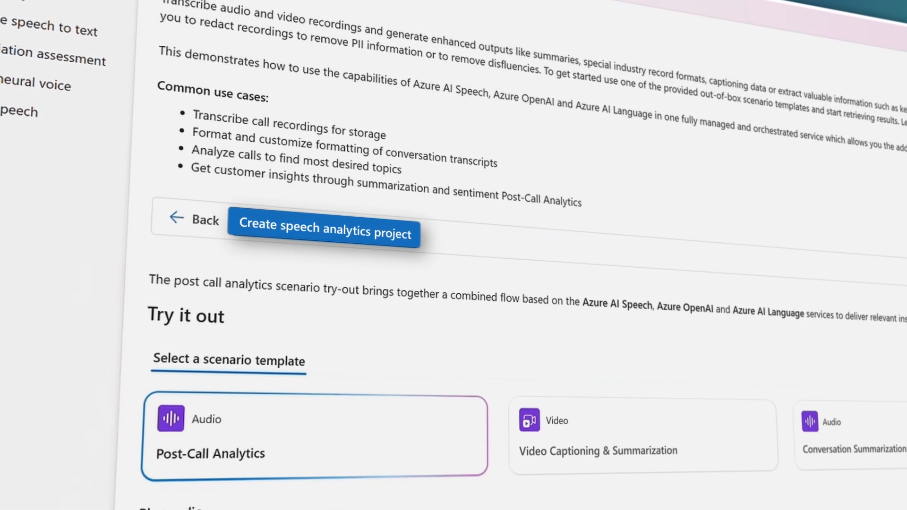
scroll("down", 3)
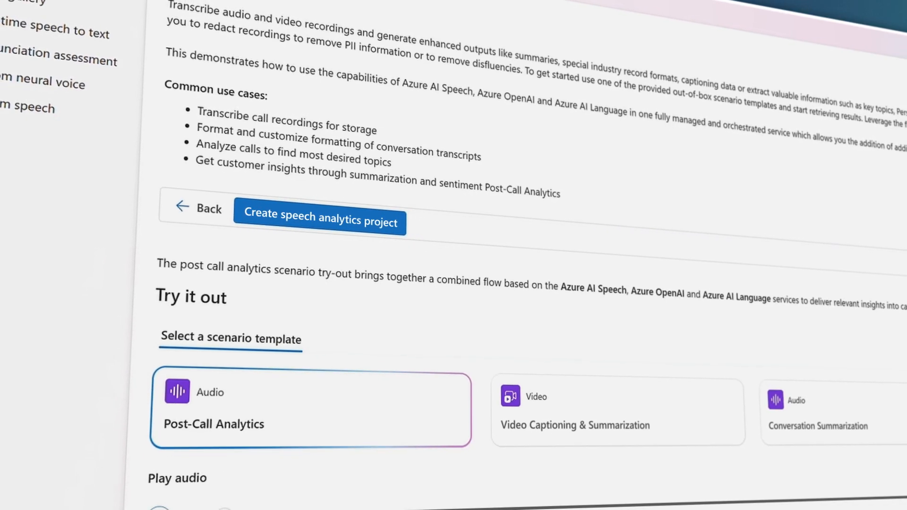
left_click(318, 220)
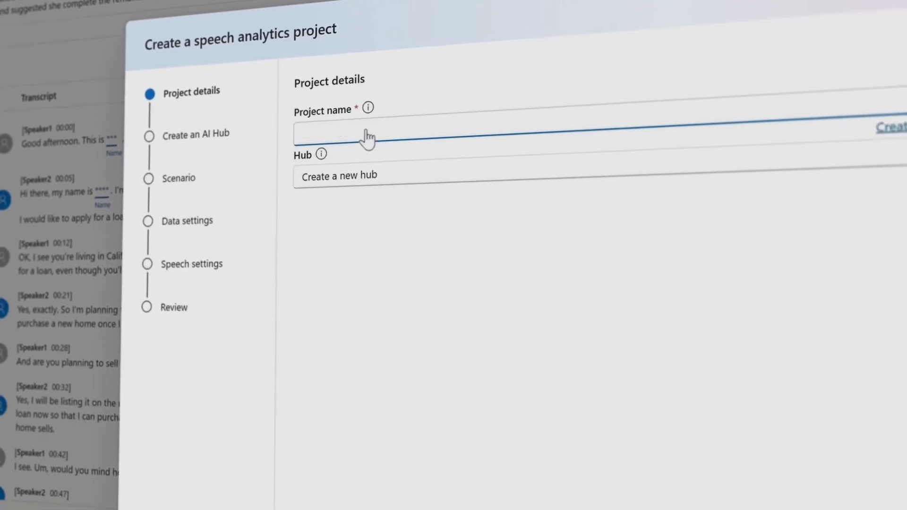
Step: Create the 'Contoso Call Center' post-call analytics project with default settings and upload six call recordings
type("Contoso Call Center")
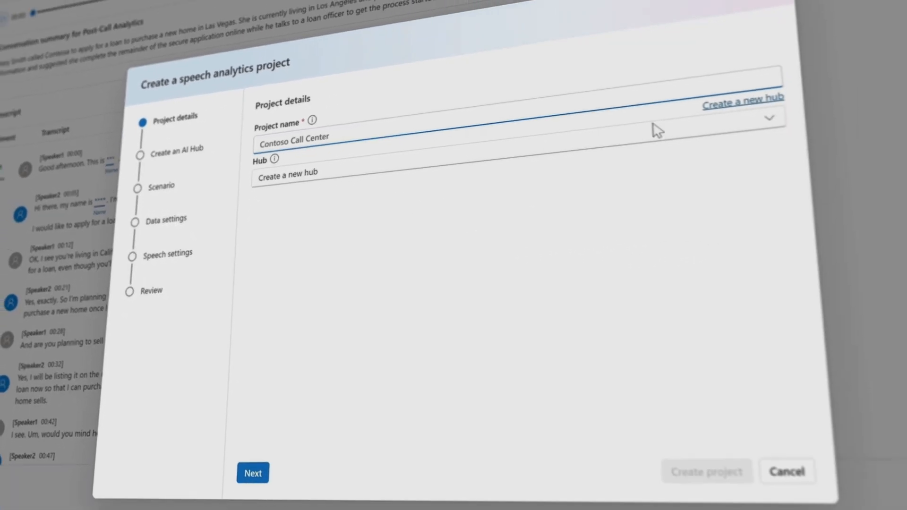
left_click(253, 473)
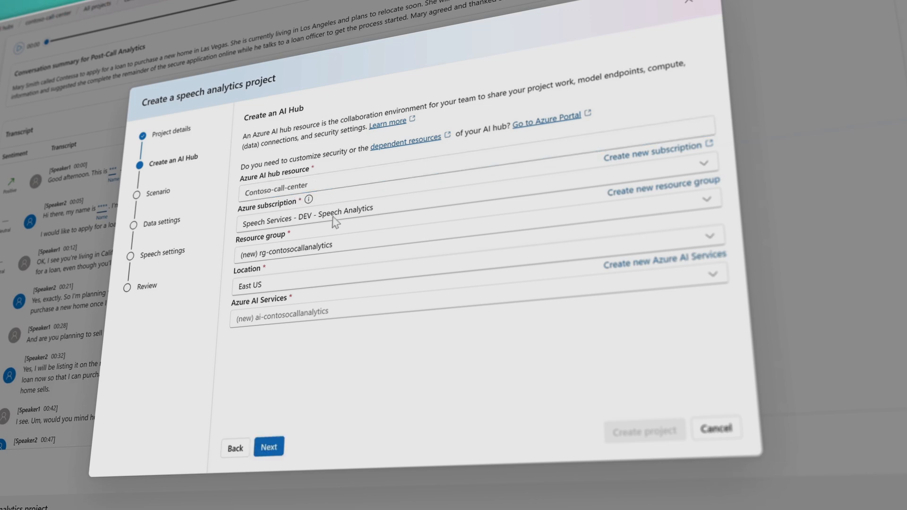
left_click(267, 446)
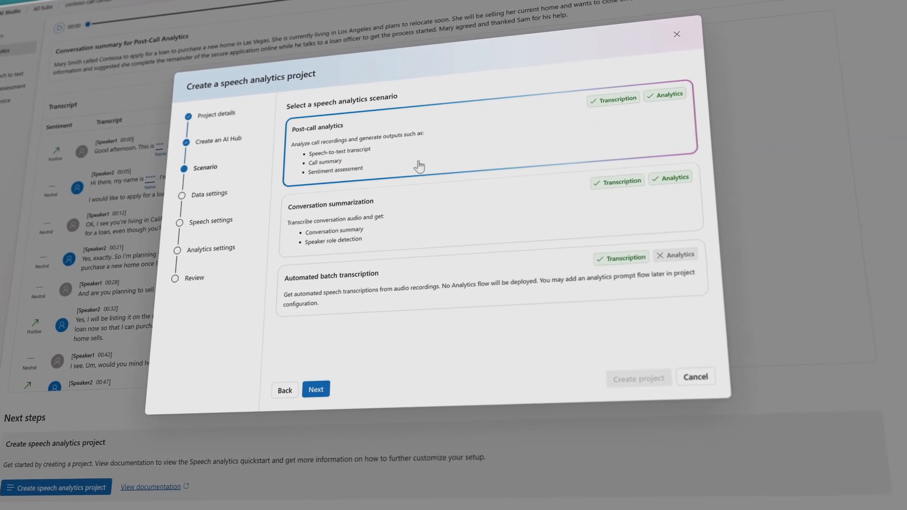
left_click(316, 389)
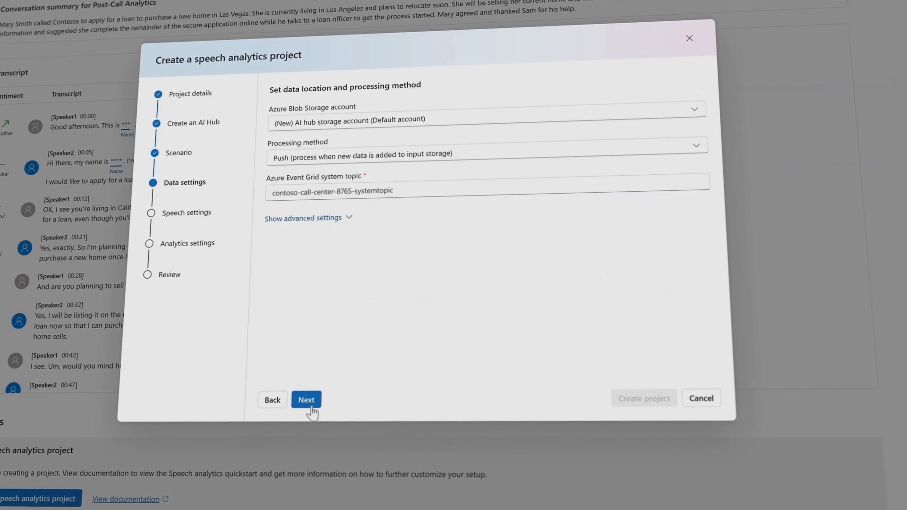
left_click(305, 399)
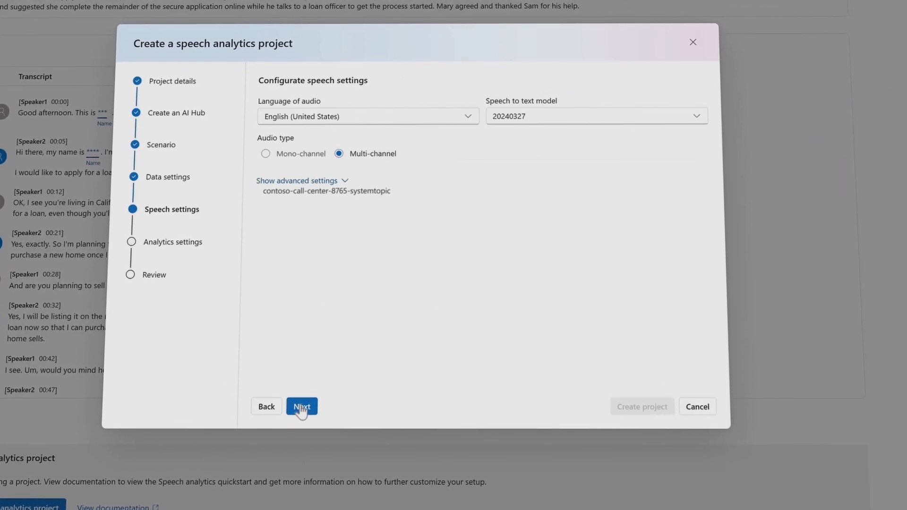
left_click(302, 407)
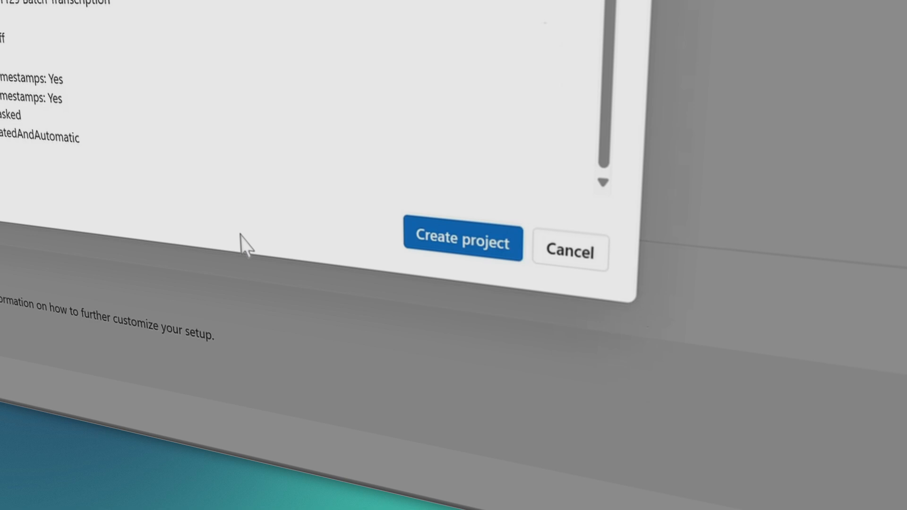
left_click(462, 239)
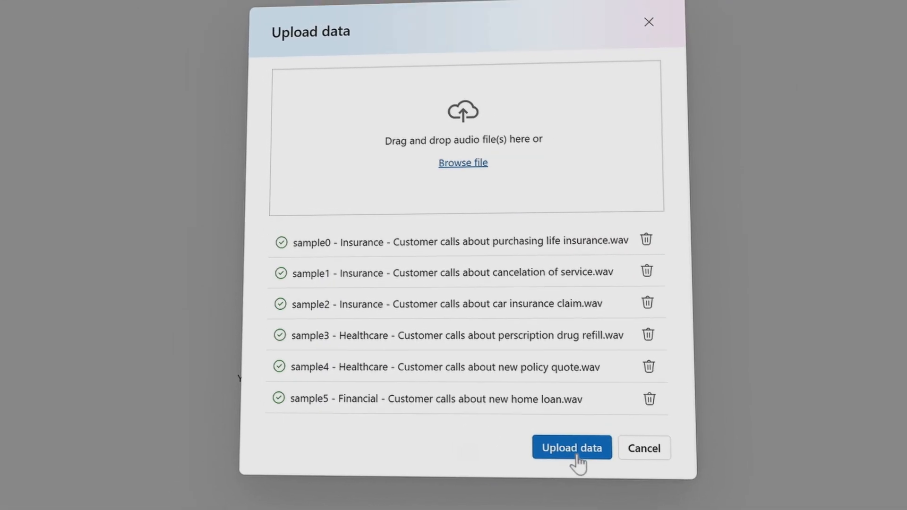
left_click(571, 447)
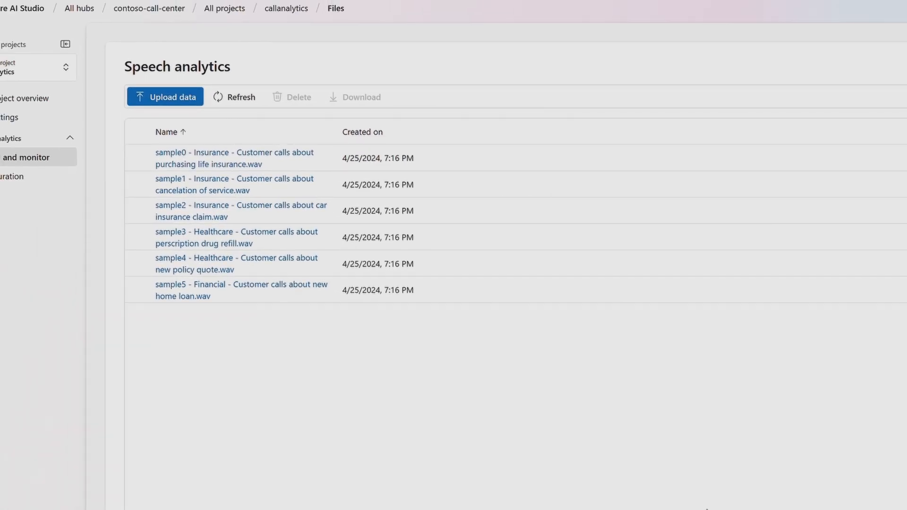
Step: View the home loan call's summary, transcript, sentiment and highlights
left_click(241, 289)
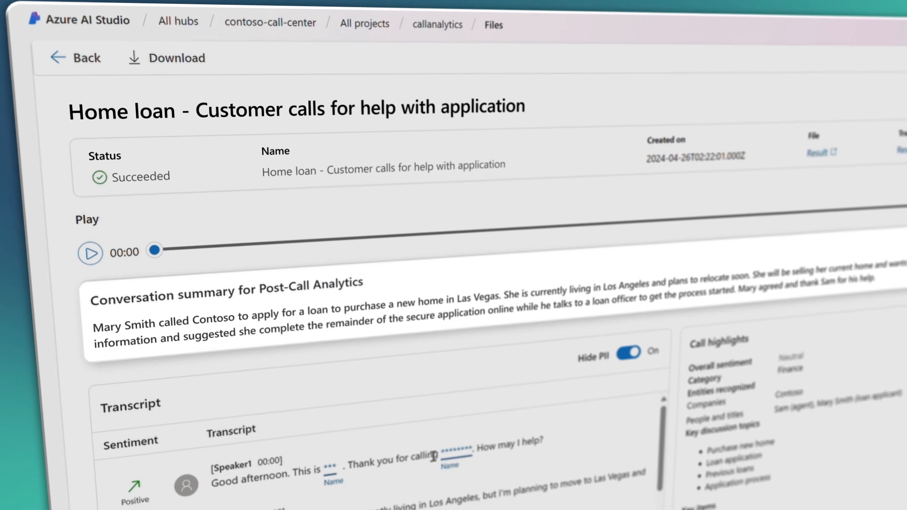
scroll("down", 3)
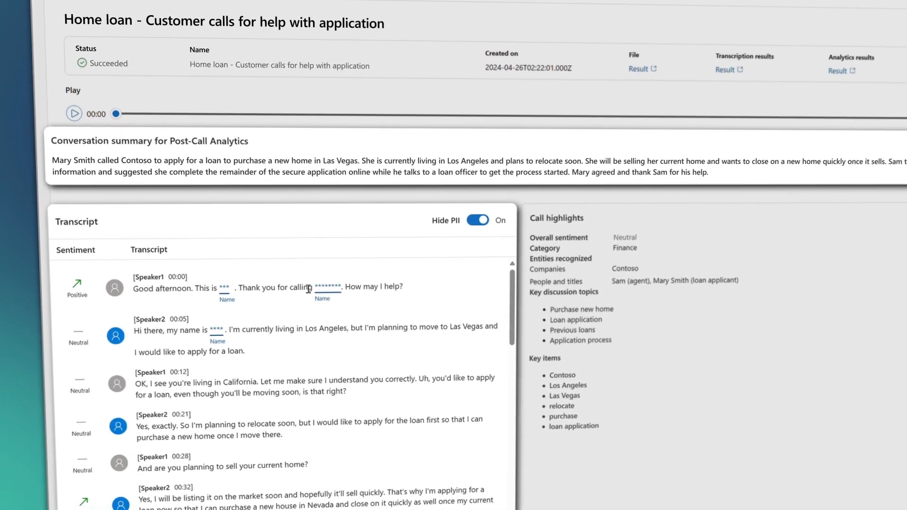